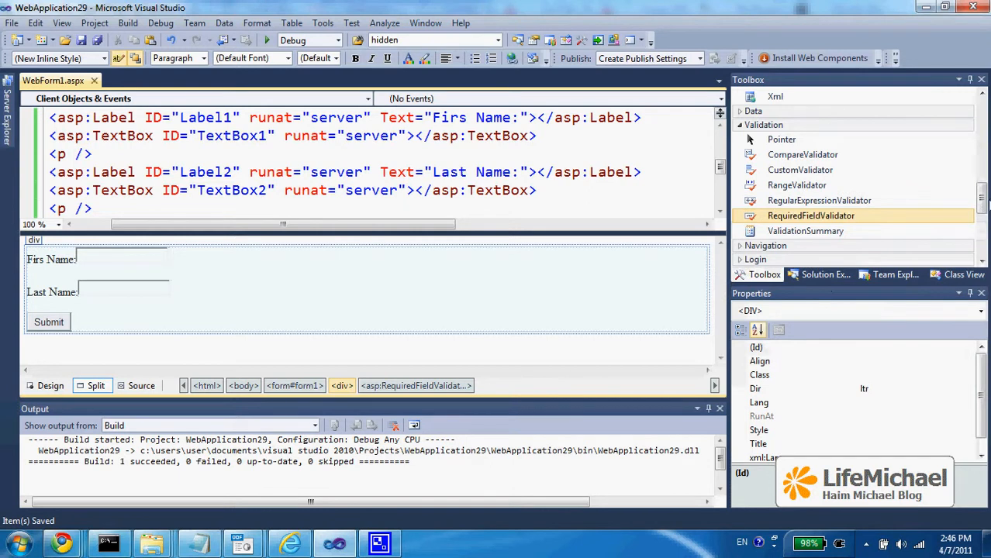
{"action": "mouse_move", "coordinate": [884, 225]}
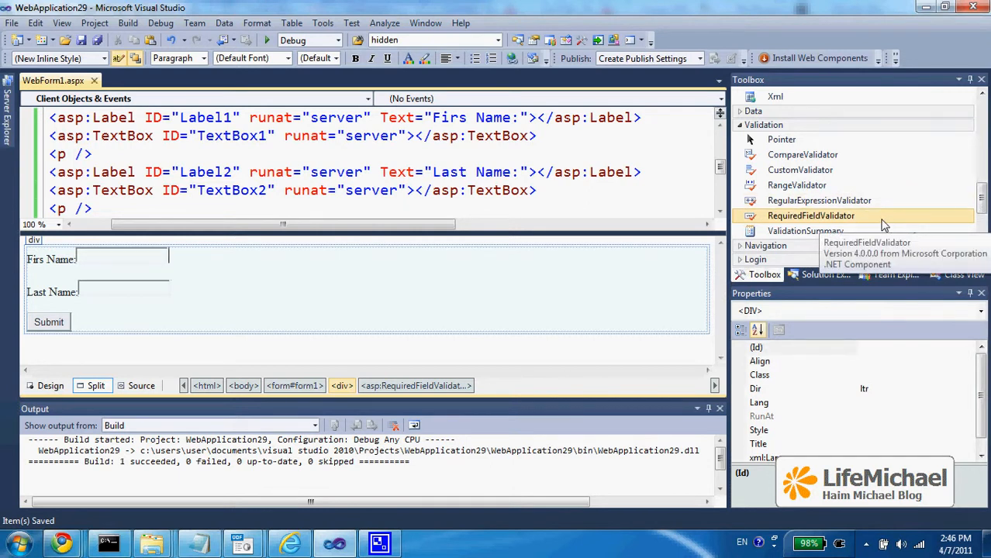
{"action": "mouse_move", "coordinate": [152, 265]}
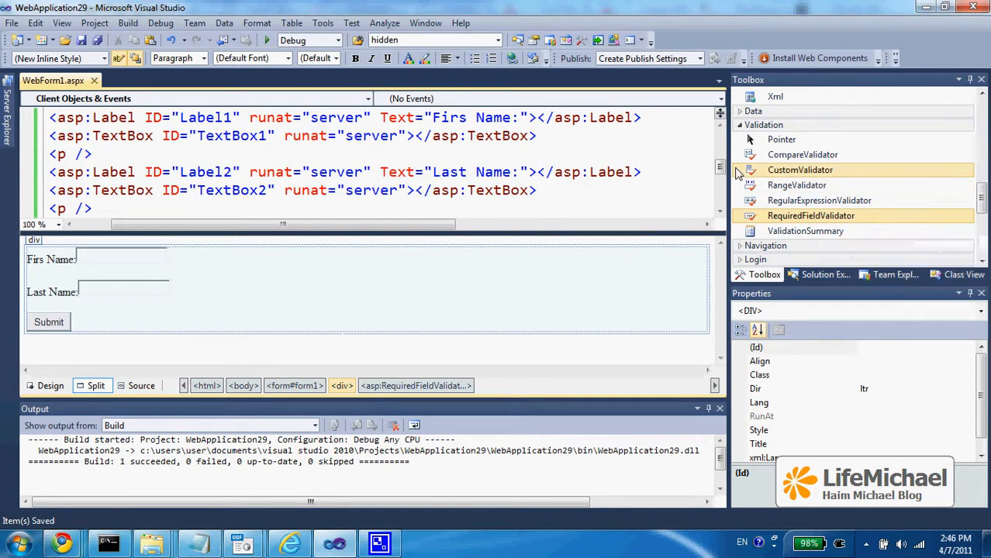
Collapse the Validation category in the Toolbox
{"action": "left_click", "coordinate": [741, 124]}
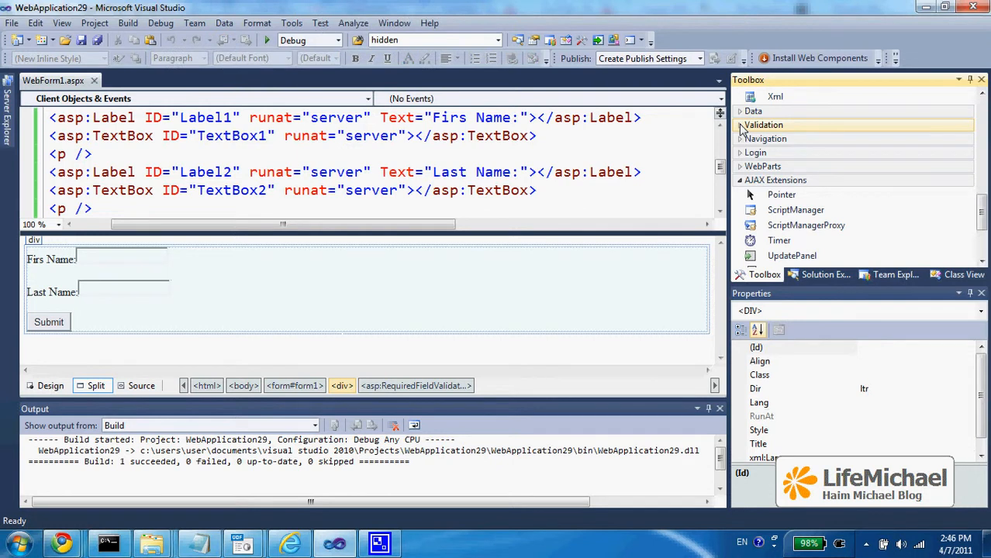
Place a RequiredFieldValidator by the first-name box with ErrorMessage "you must enter a first name!"
{"action": "left_click", "coordinate": [763, 124]}
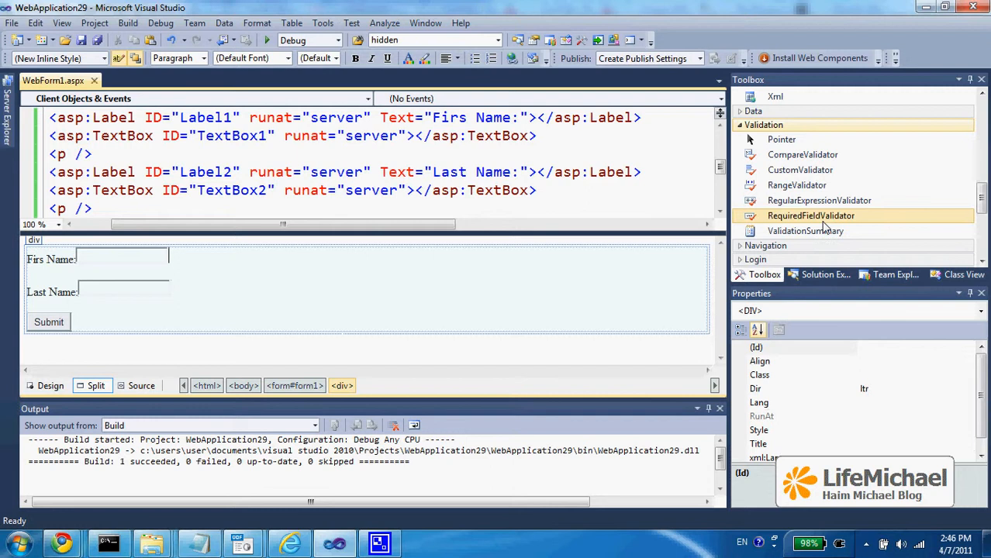
{"action": "mouse_move", "coordinate": [819, 200]}
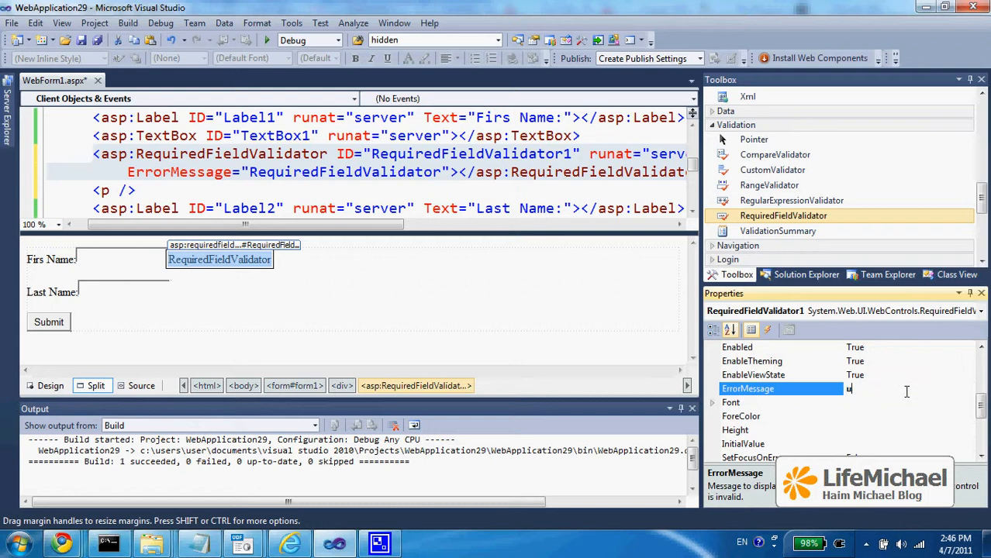
{"action": "type", "text": "you must enter a firs"}
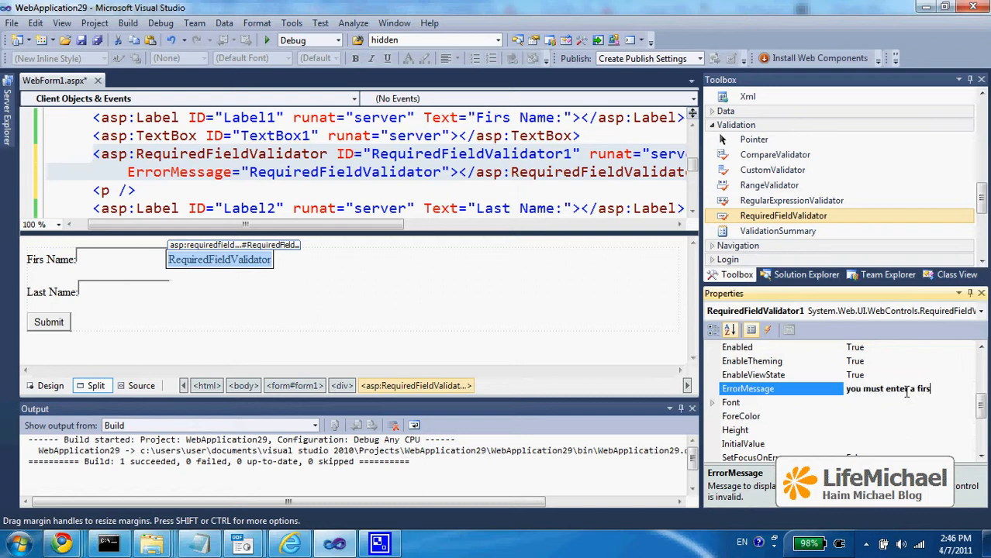
{"action": "type", "text": "t name!"}
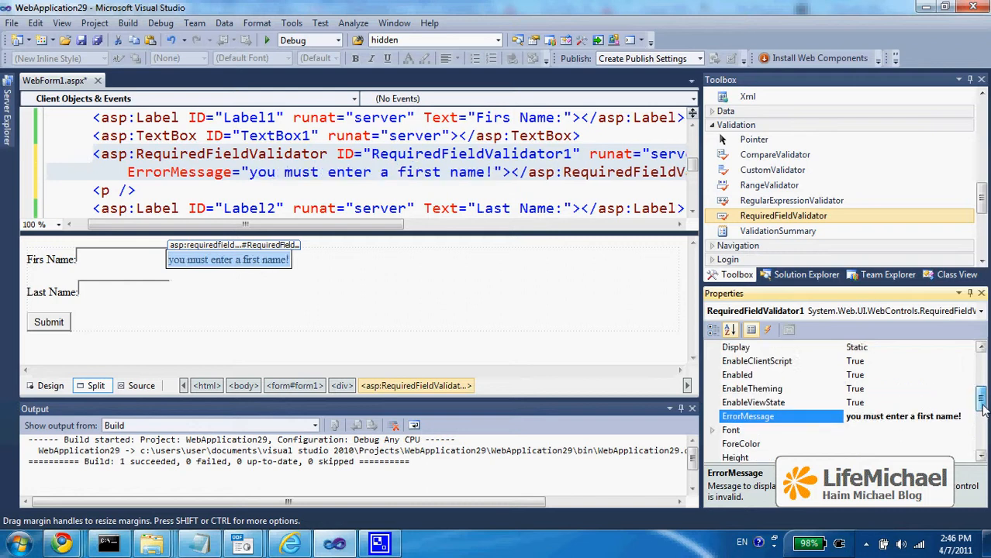
Set the validator's ControlToValidate property to TextBox1
{"action": "scroll", "scroll_direction": "up", "scroll_amount": 3}
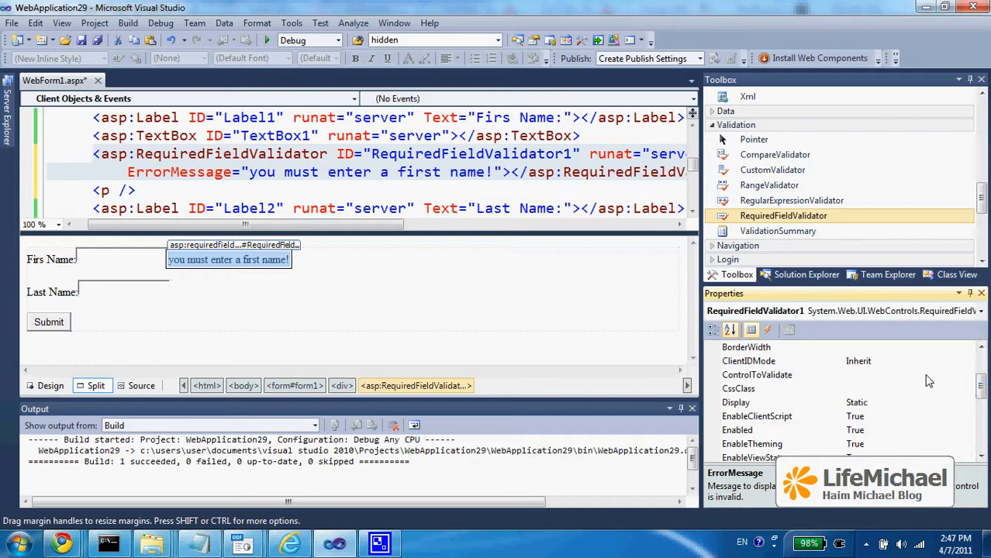
{"action": "left_click", "coordinate": [756, 374]}
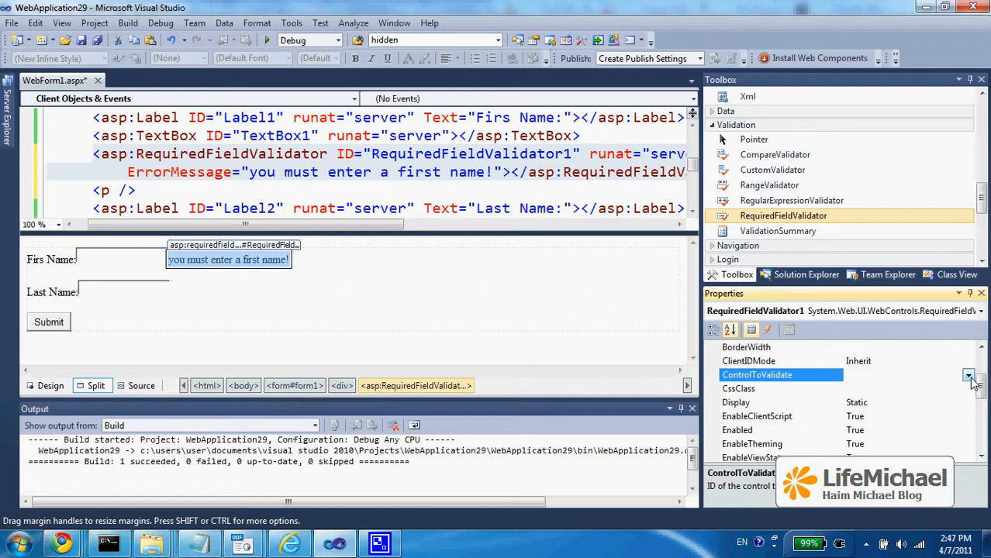
{"action": "left_click", "coordinate": [968, 373]}
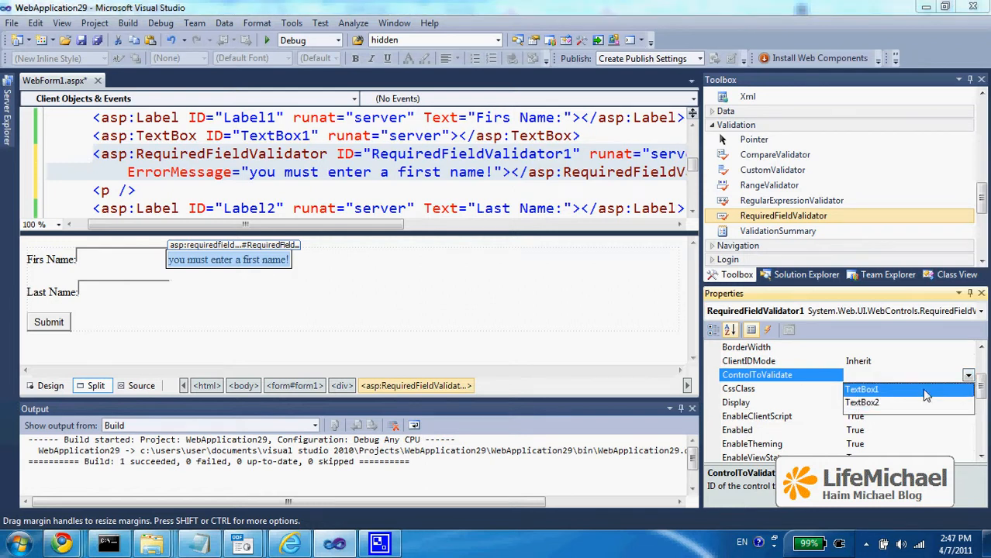
{"action": "left_click", "coordinate": [862, 389]}
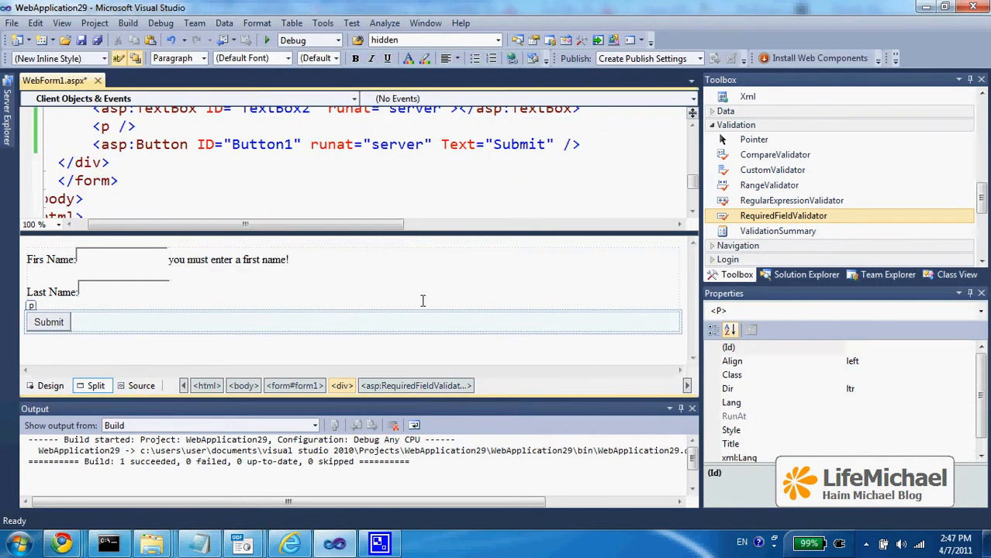
Refocus the design surface and run the web form in the browser
{"action": "left_click", "coordinate": [228, 259]}
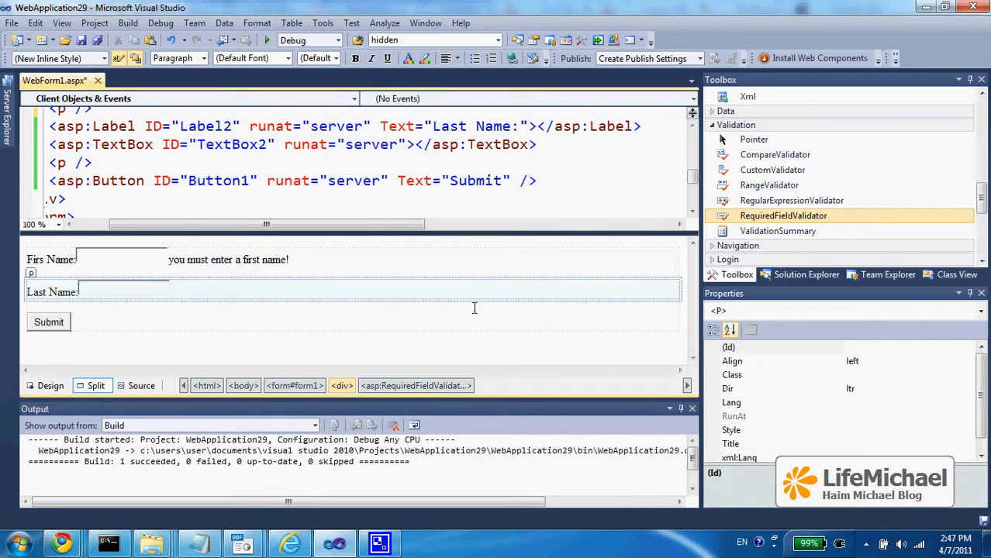
{"action": "key", "text": "ctrl+s"}
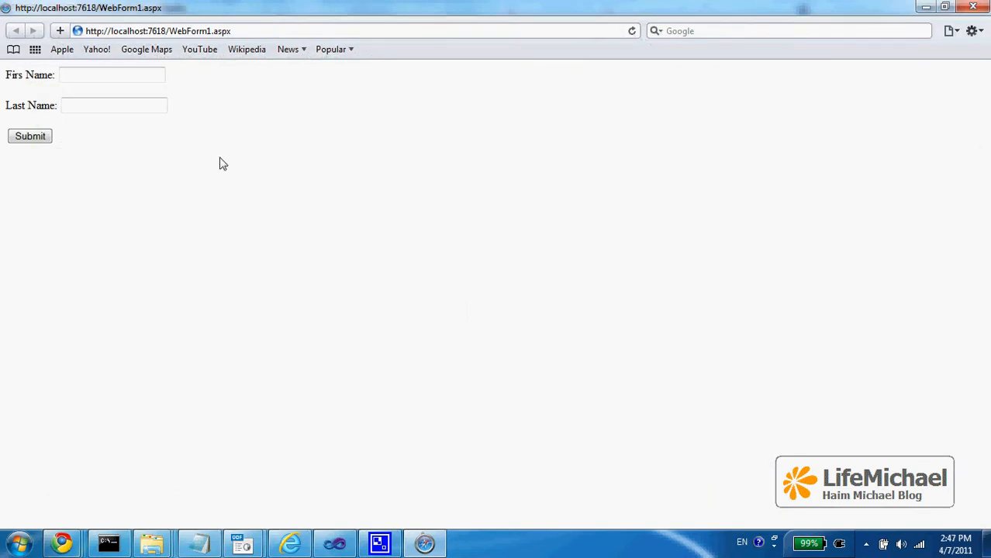
Submit the form with Last Name "gongo" and First Name left empty
{"action": "left_click", "coordinate": [115, 106]}
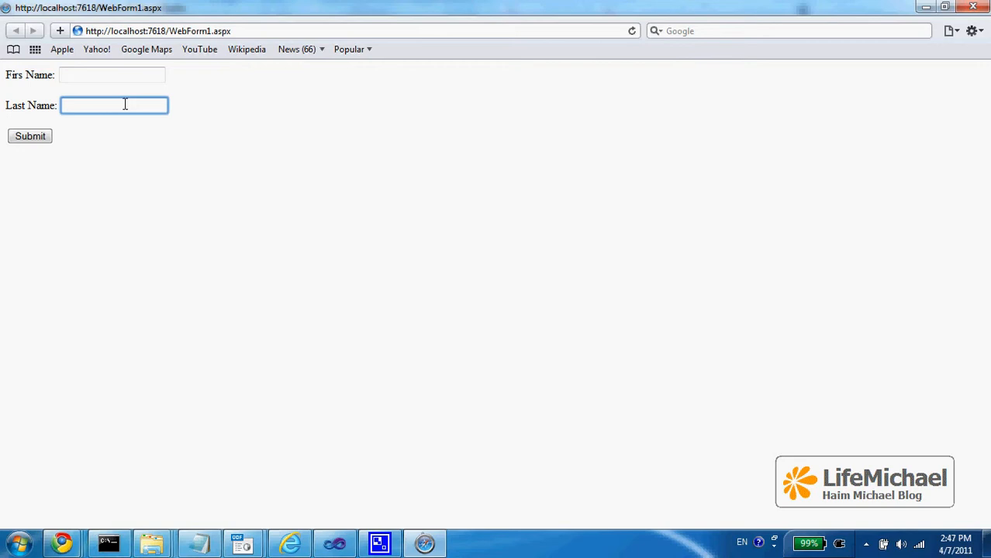
{"action": "type", "text": "gongo"}
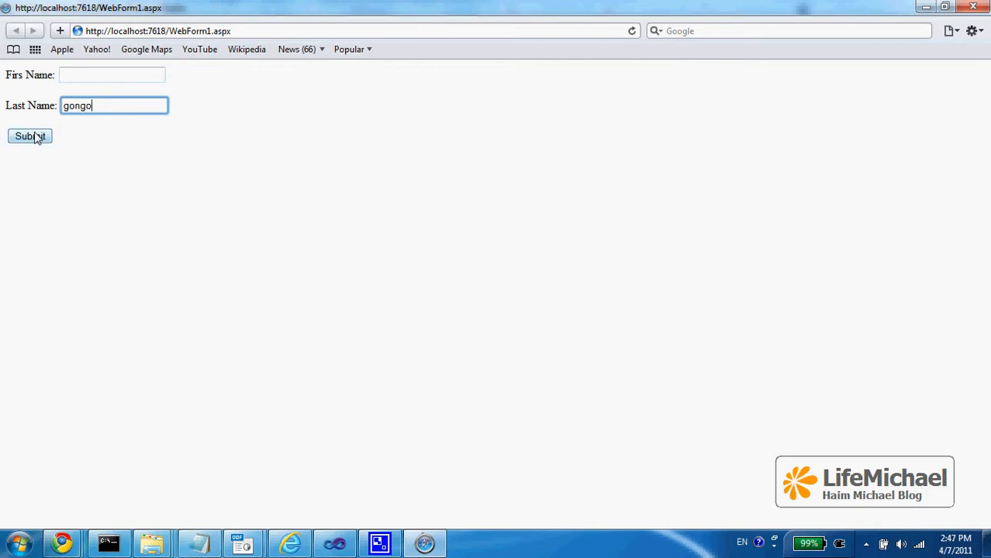
{"action": "left_click", "coordinate": [29, 137]}
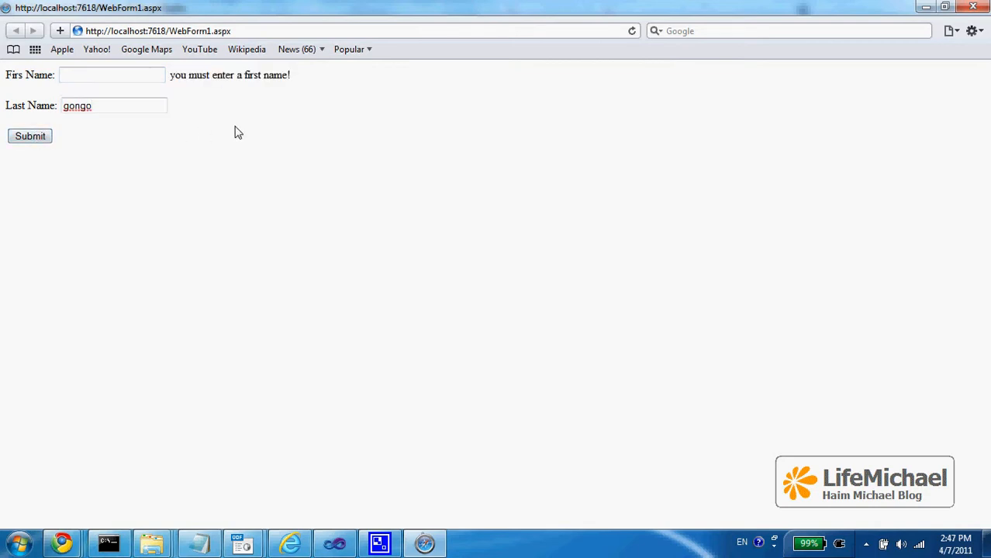
{"action": "mouse_move", "coordinate": [211, 110]}
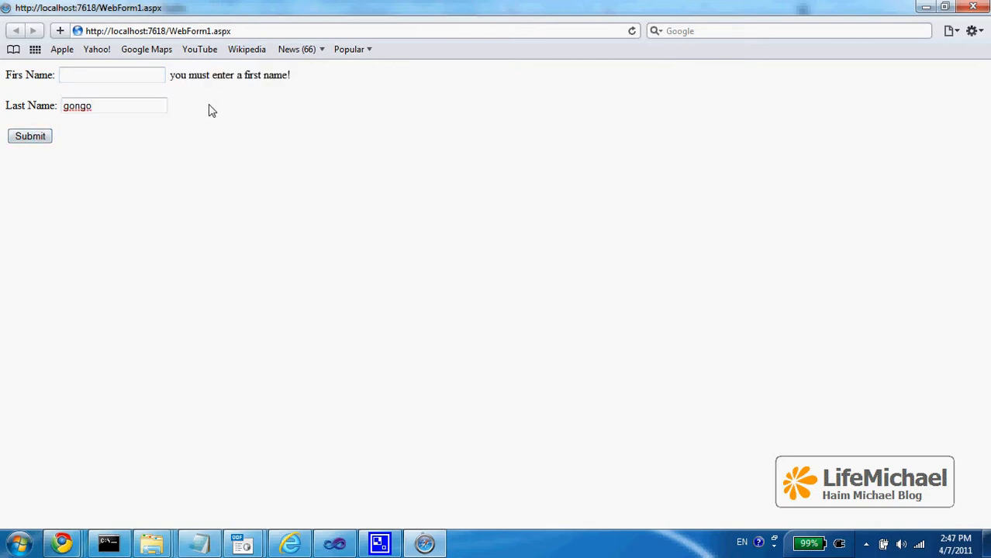
{"action": "mouse_move", "coordinate": [223, 169]}
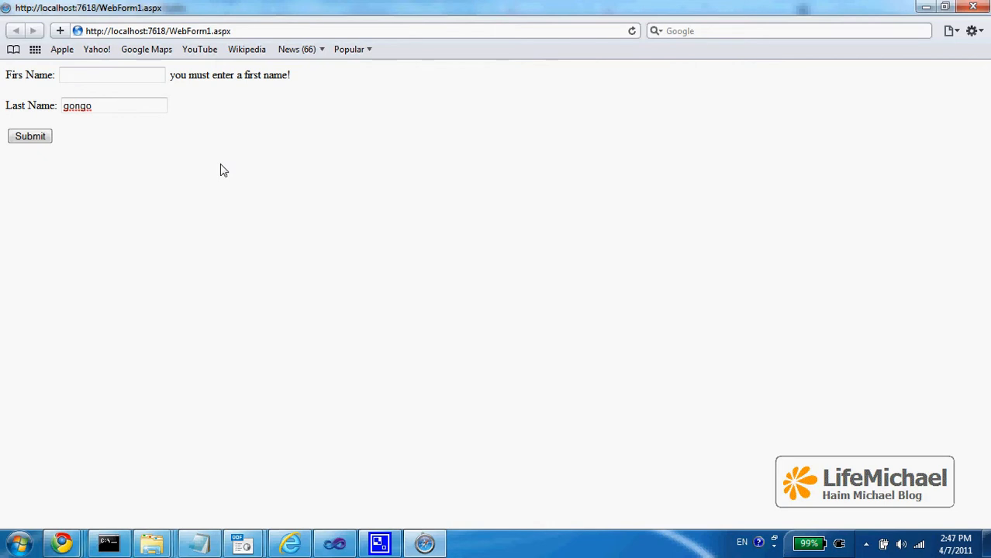
{"action": "right_click", "coordinate": [222, 169]}
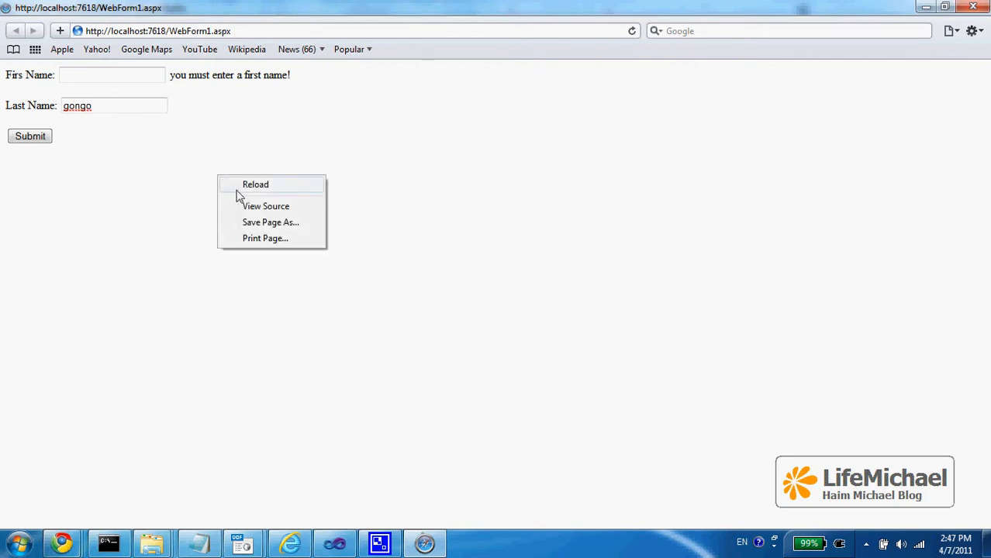
{"action": "left_click", "coordinate": [267, 205]}
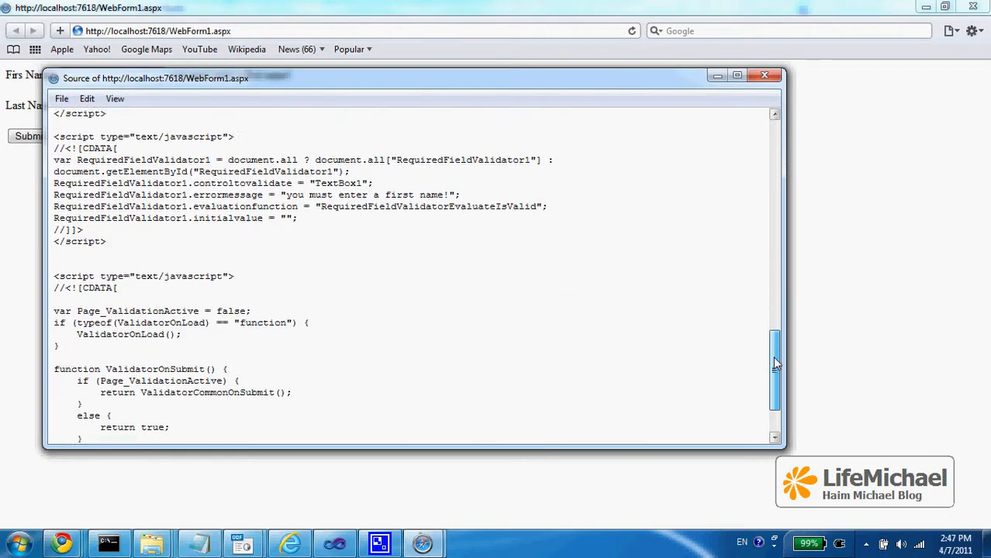
{"action": "scroll", "scroll_direction": "down", "scroll_amount": 3}
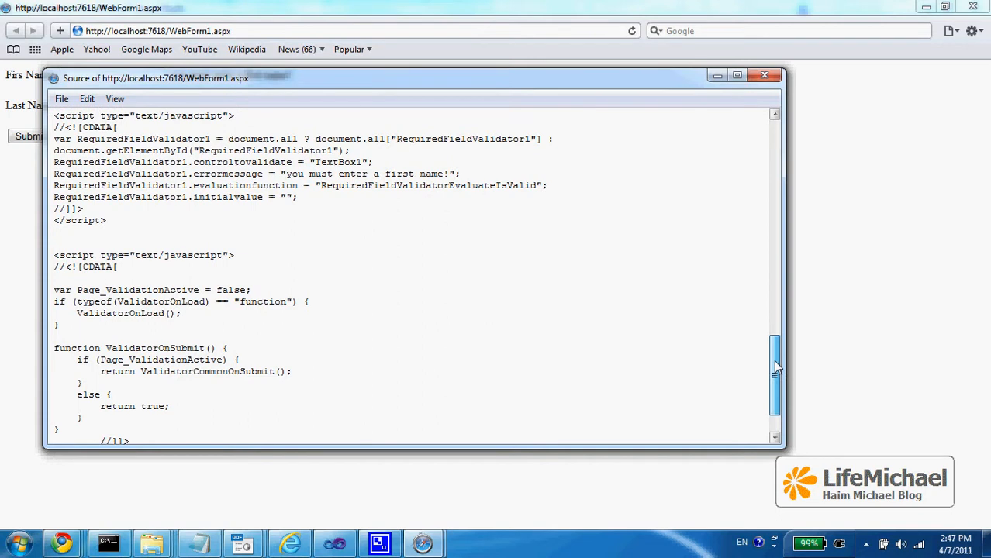
{"action": "scroll", "scroll_direction": "down", "scroll_amount": 3}
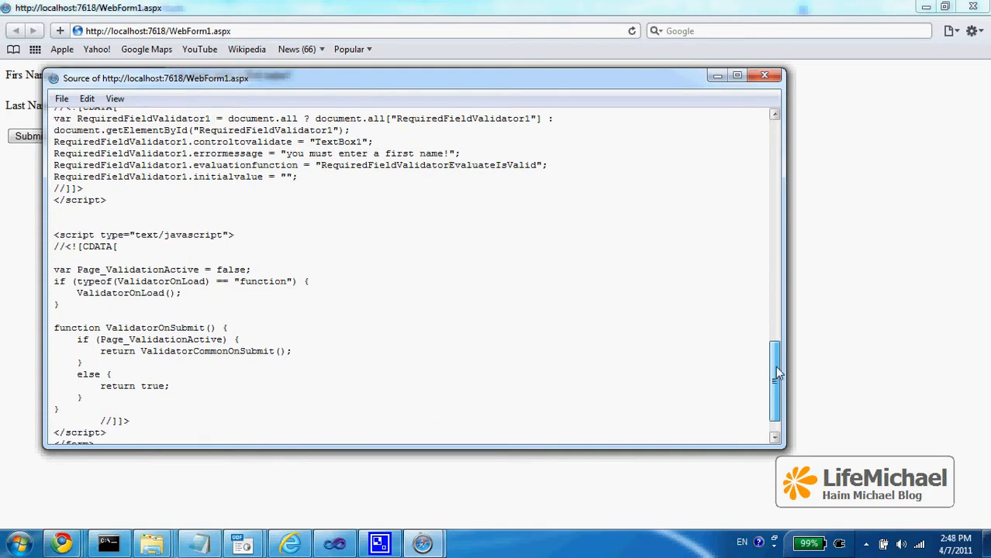
{"action": "scroll", "scroll_direction": "down", "scroll_amount": 3}
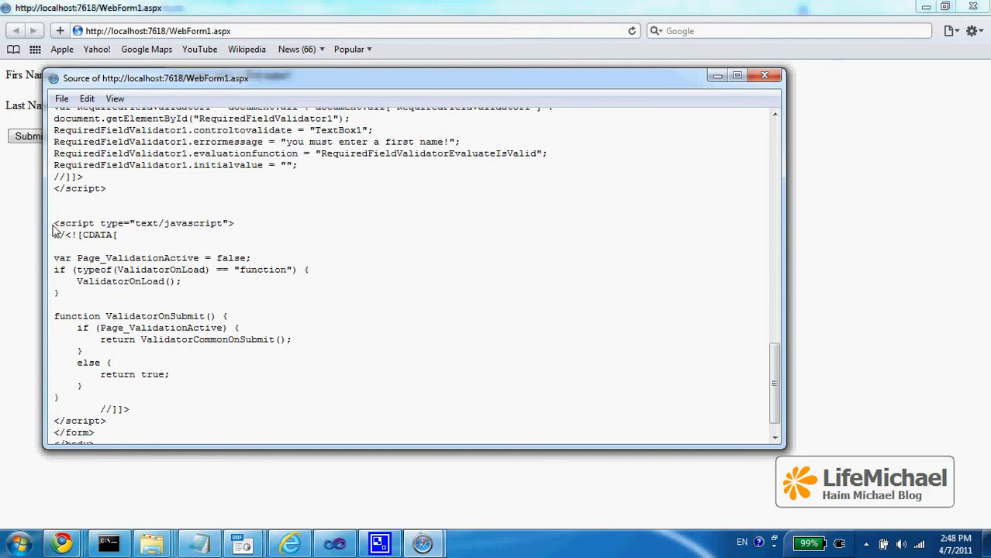
{"action": "left_click_drag", "start_coordinate": [52, 223], "coordinate": [59, 293]}
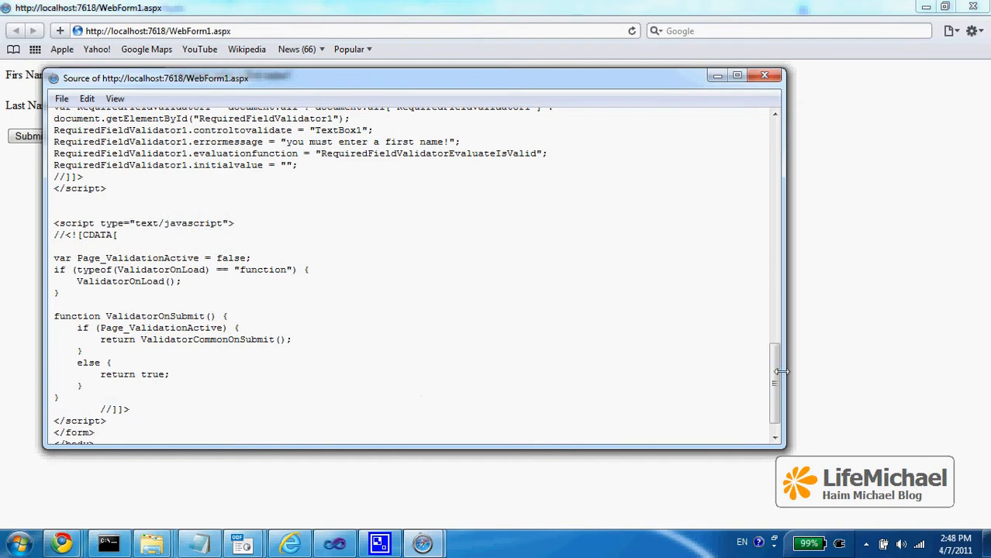
{"action": "scroll", "scroll_direction": "up", "scroll_amount": 3}
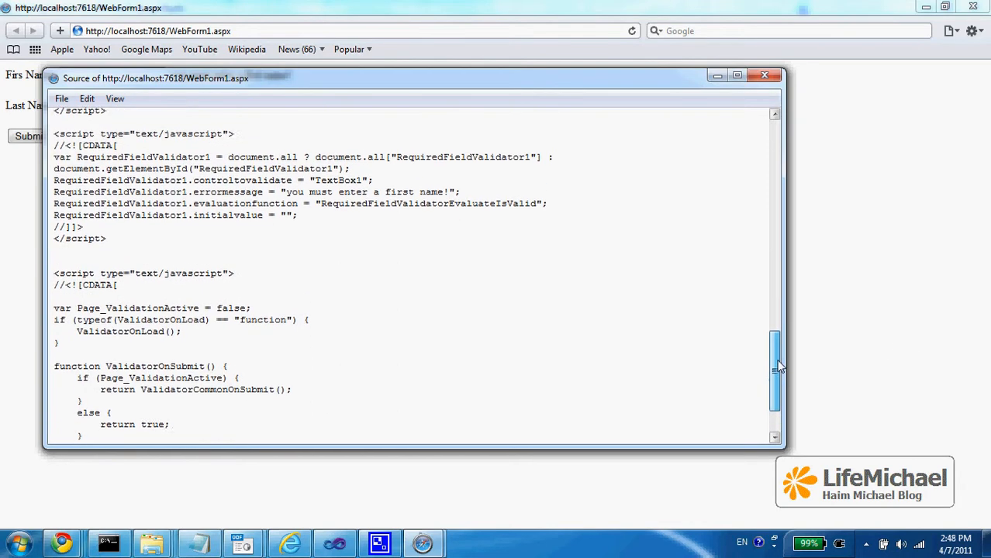
{"action": "scroll", "scroll_direction": "up", "scroll_amount": 3}
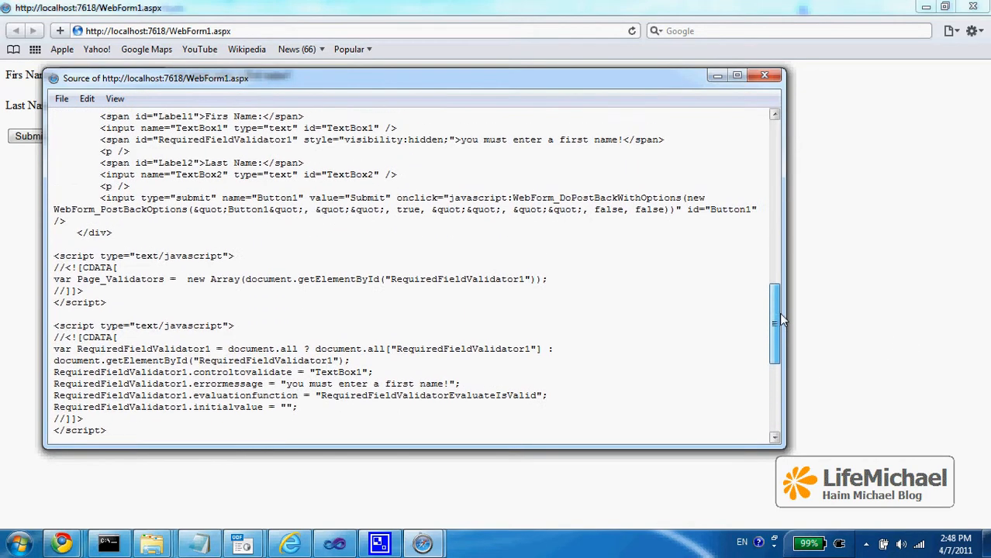
{"action": "scroll", "scroll_direction": "up", "scroll_amount": 3}
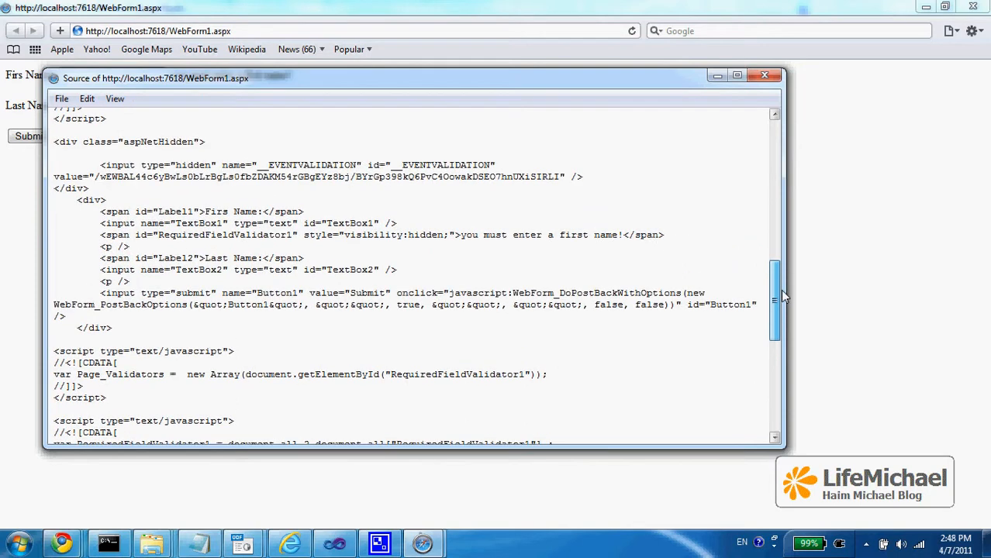
{"action": "scroll", "scroll_direction": "up", "scroll_amount": 3}
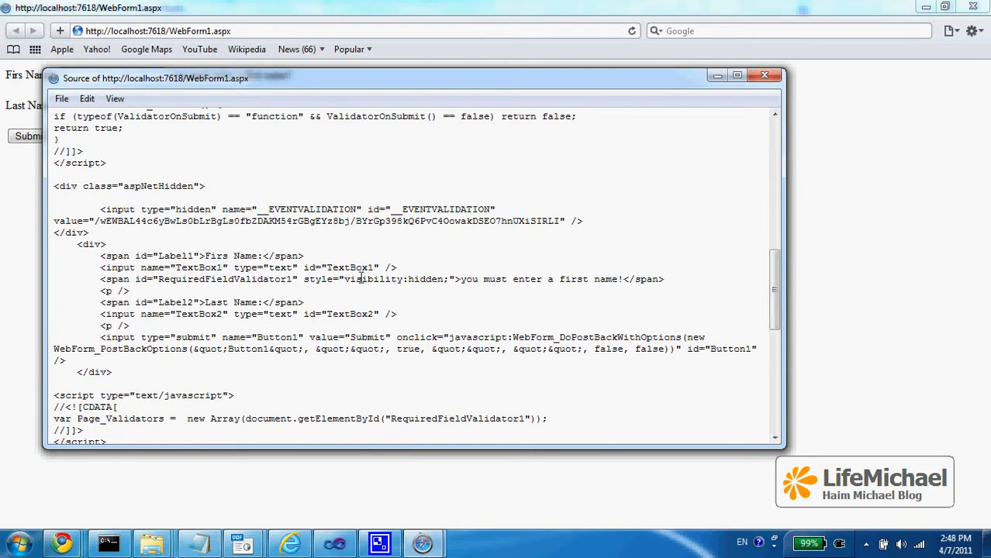
{"action": "mouse_move", "coordinate": [235, 295]}
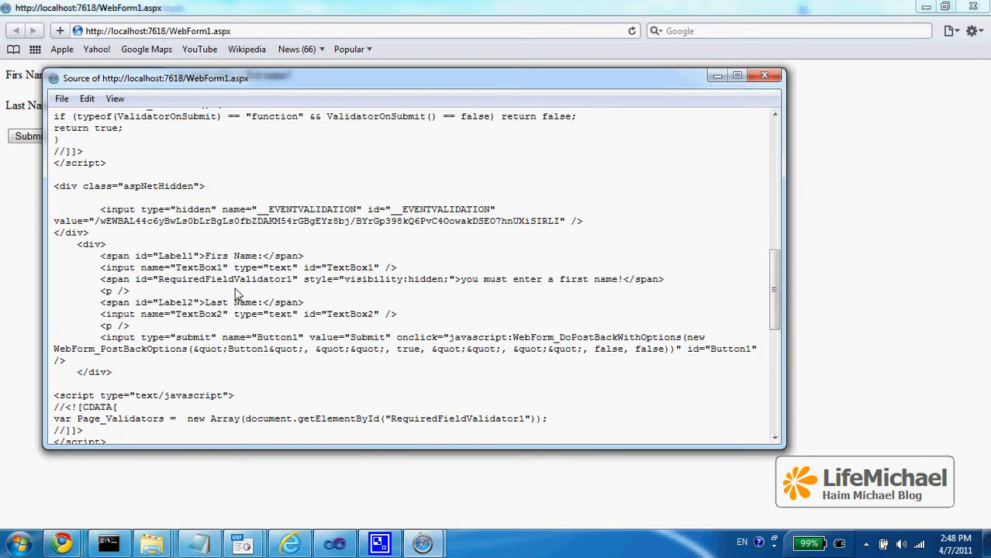
{"action": "mouse_move", "coordinate": [152, 341]}
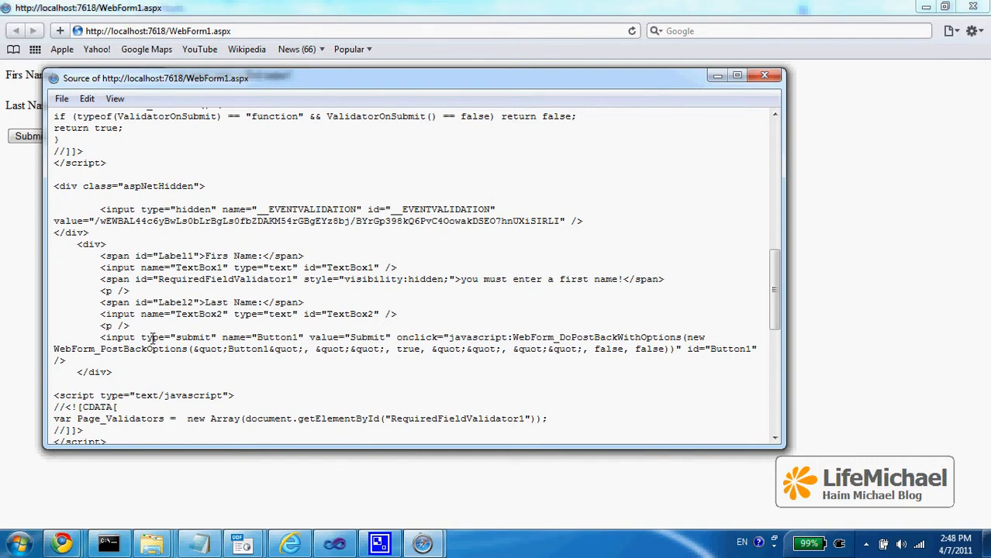
{"action": "scroll", "scroll_direction": "up", "scroll_amount": 3}
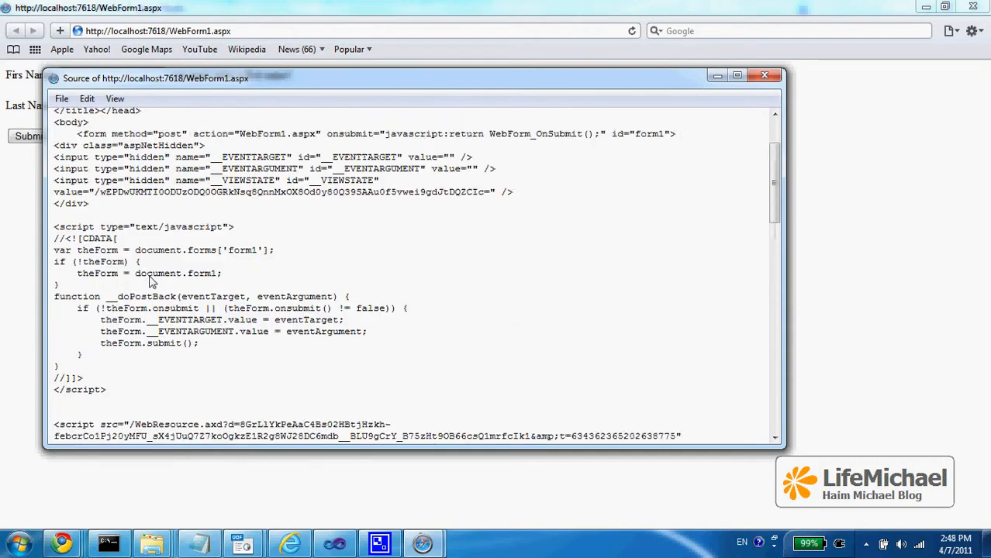
{"action": "scroll", "scroll_direction": "up", "scroll_amount": 3}
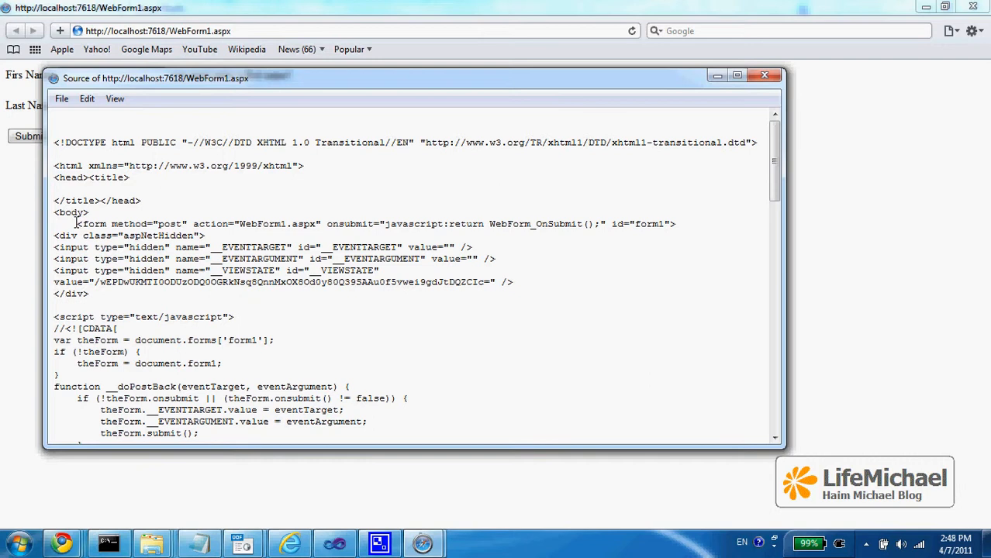
{"action": "left_click_drag", "start_coordinate": [77, 223], "coordinate": [205, 236]}
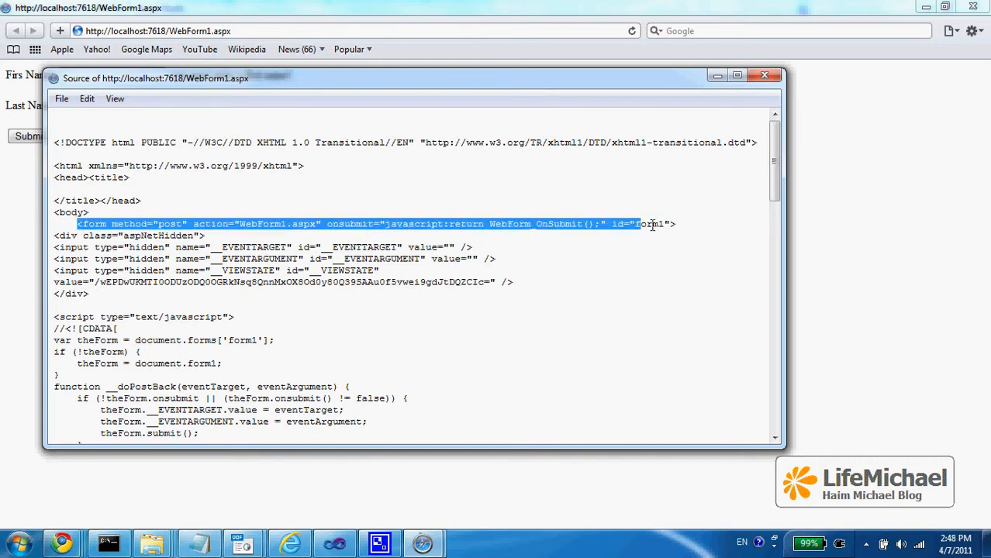
{"action": "left_click", "coordinate": [388, 223]}
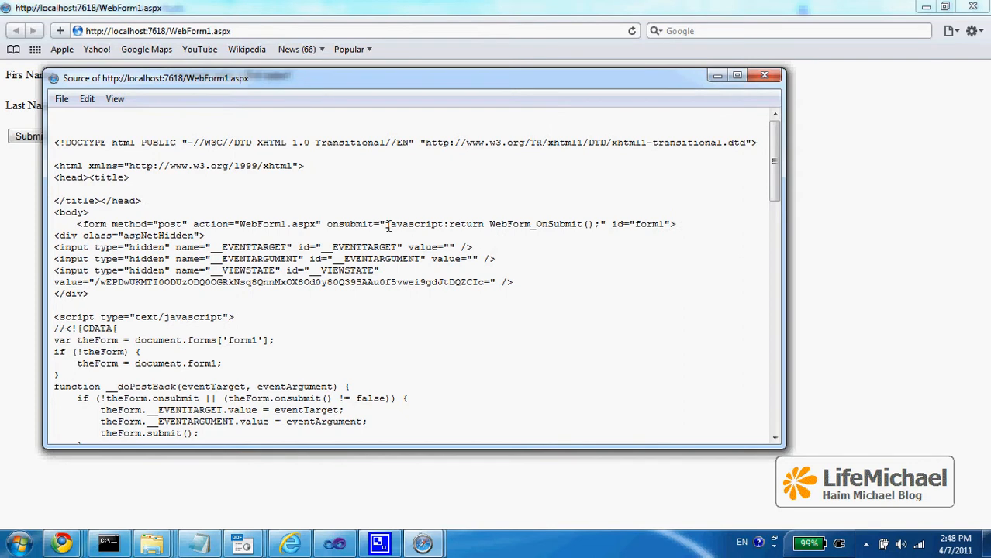
{"action": "double_click", "coordinate": [421, 223]}
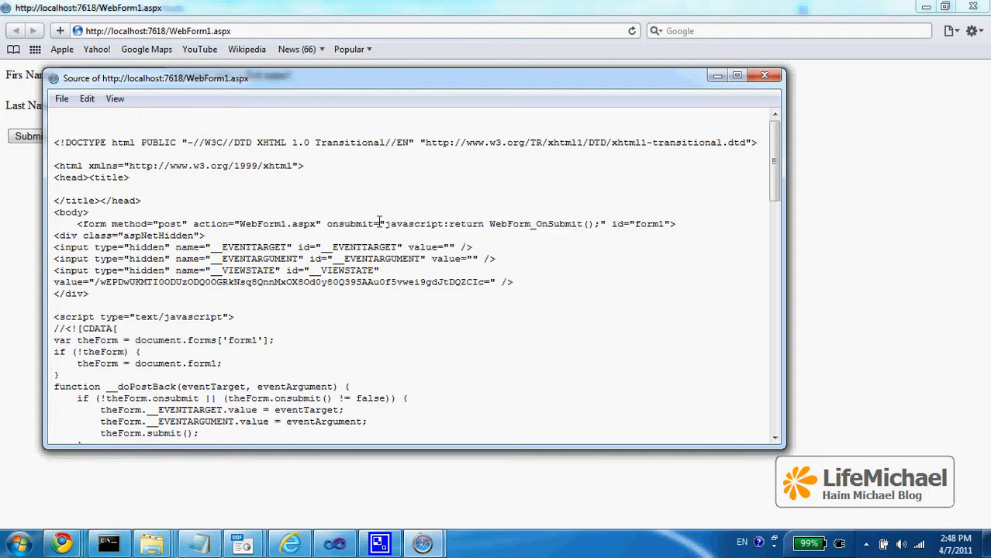
{"action": "left_click_drag", "start_coordinate": [384, 223], "coordinate": [526, 223]}
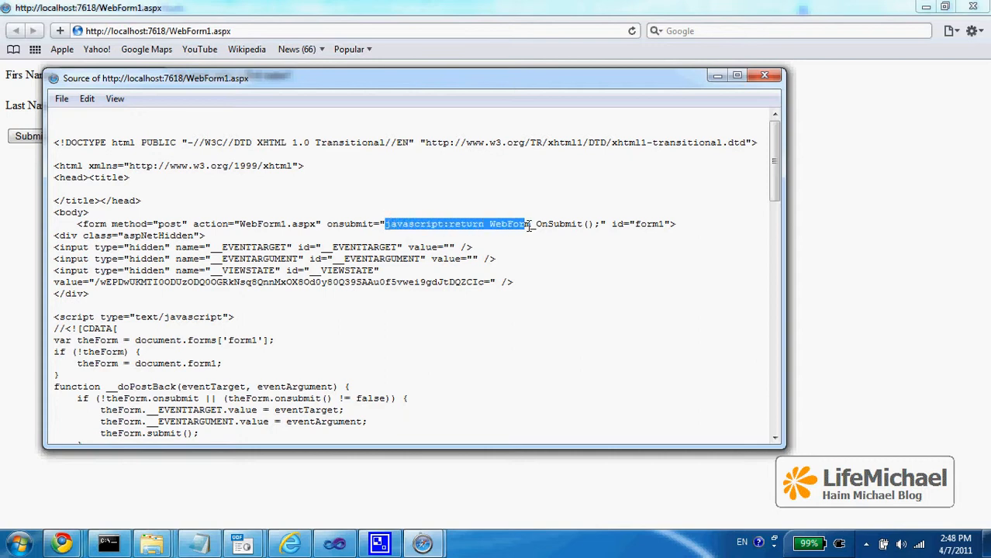
{"action": "left_click", "coordinate": [499, 224]}
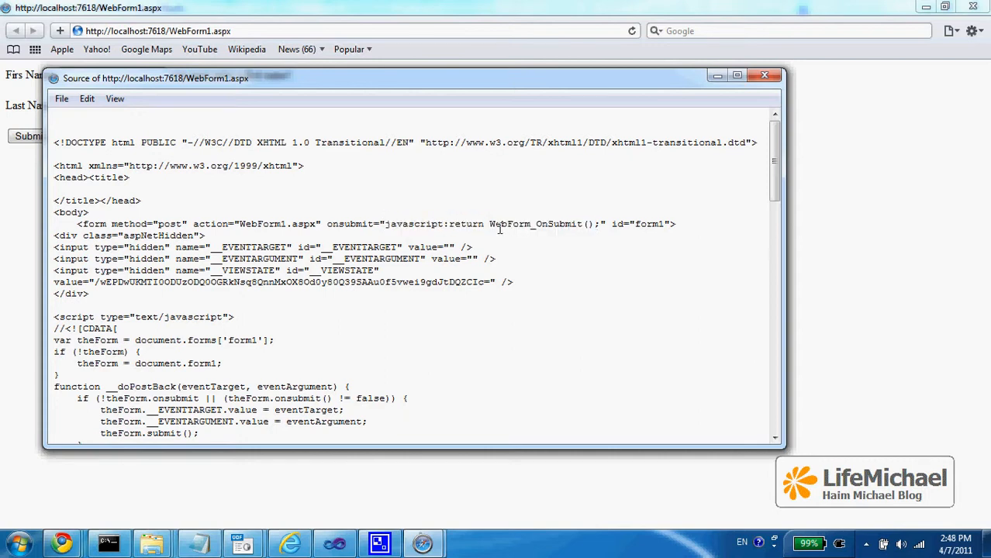
{"action": "double_click", "coordinate": [535, 223]}
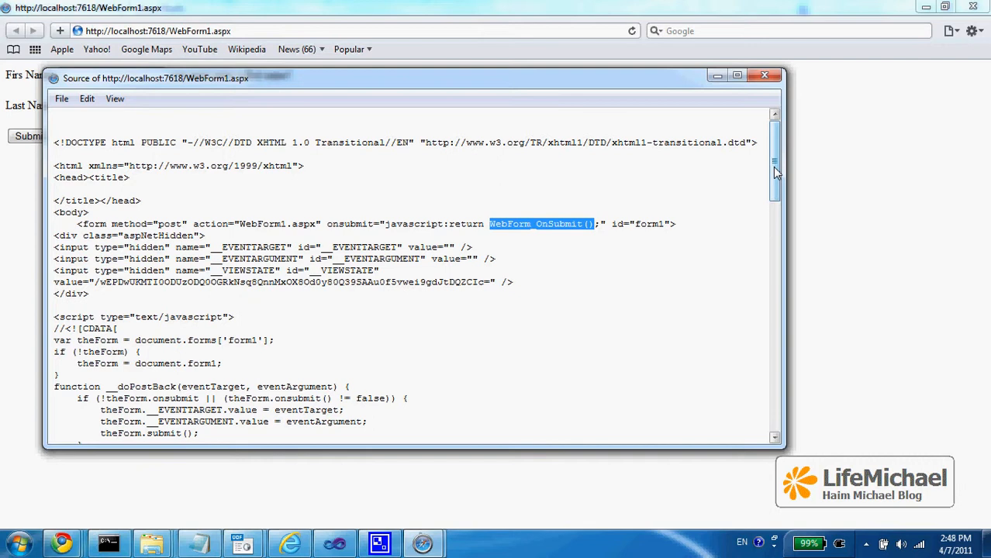
{"action": "scroll", "scroll_direction": "down", "scroll_amount": 3}
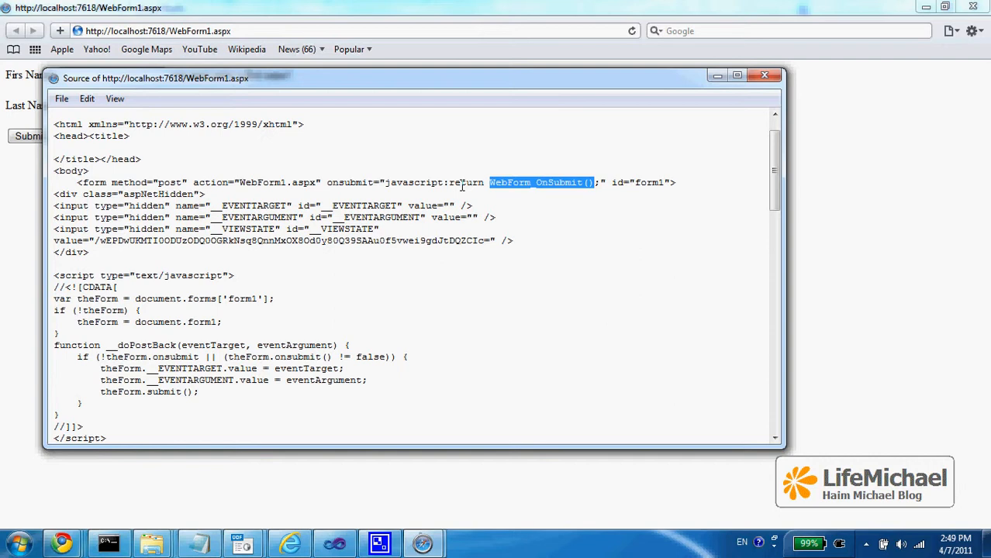
{"action": "mouse_move", "coordinate": [620, 202]}
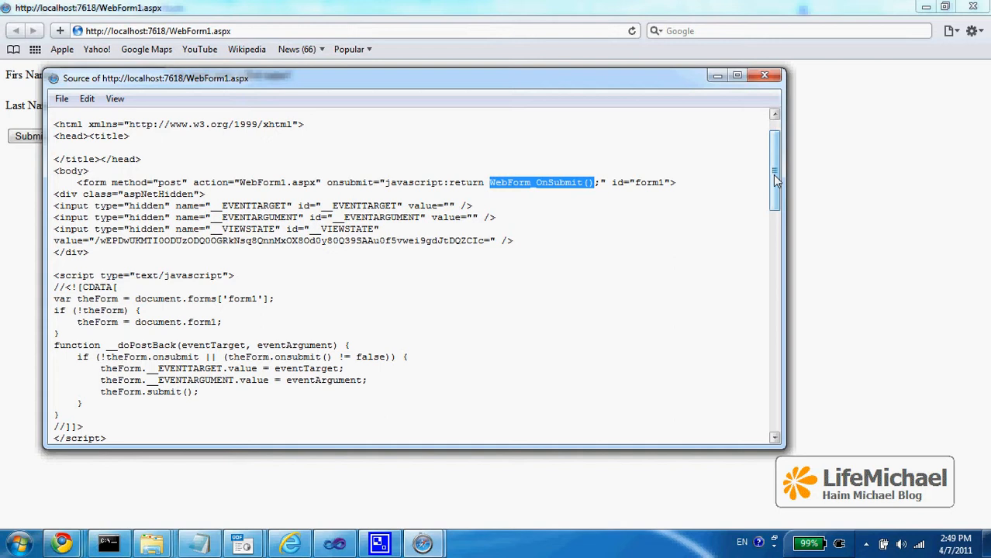
{"action": "scroll", "scroll_direction": "up", "scroll_amount": 3}
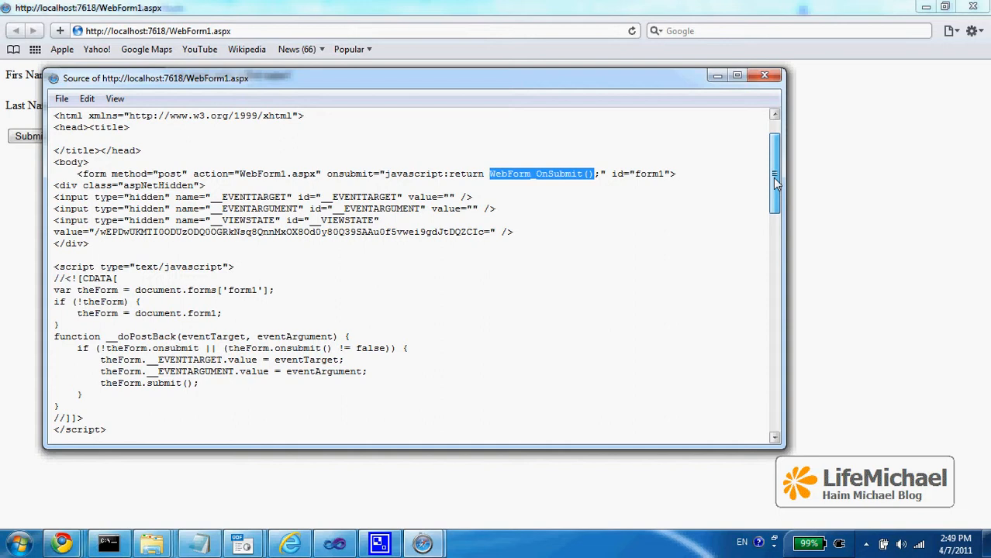
{"action": "scroll", "scroll_direction": "down", "scroll_amount": 3}
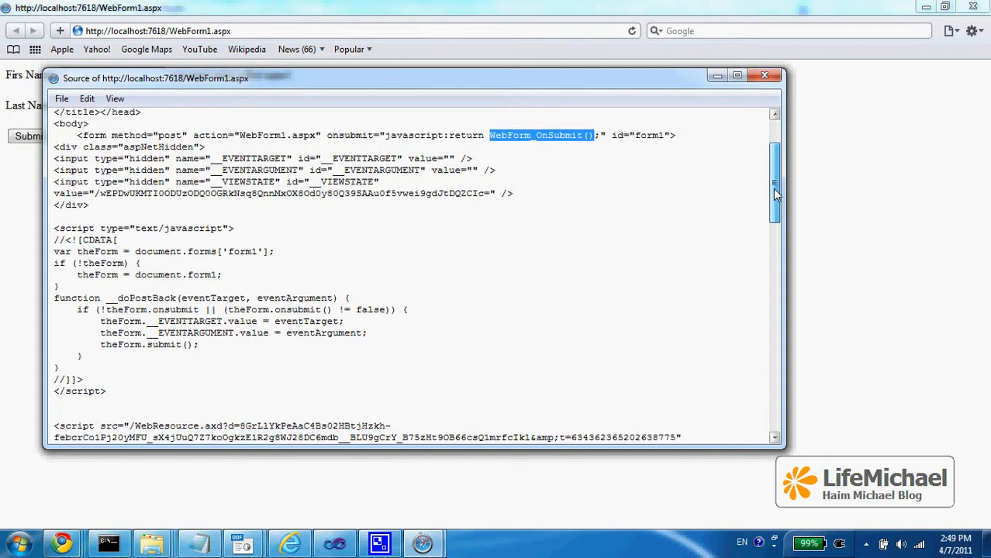
{"action": "scroll", "scroll_direction": "up", "scroll_amount": 3}
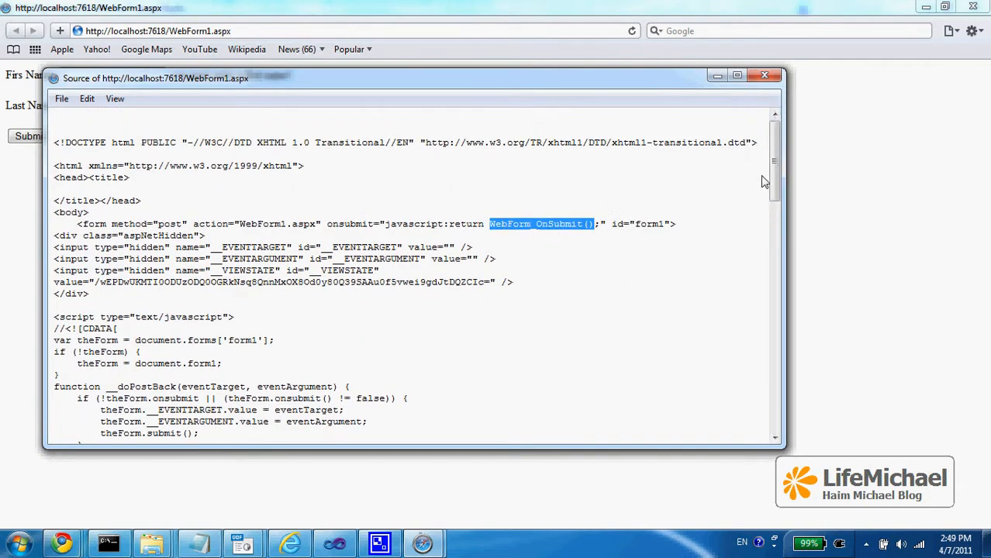
Search the page source for "Webfor" and locate the WebForm_OnSubmit function definition
{"action": "scroll", "scroll_direction": "down", "scroll_amount": 3}
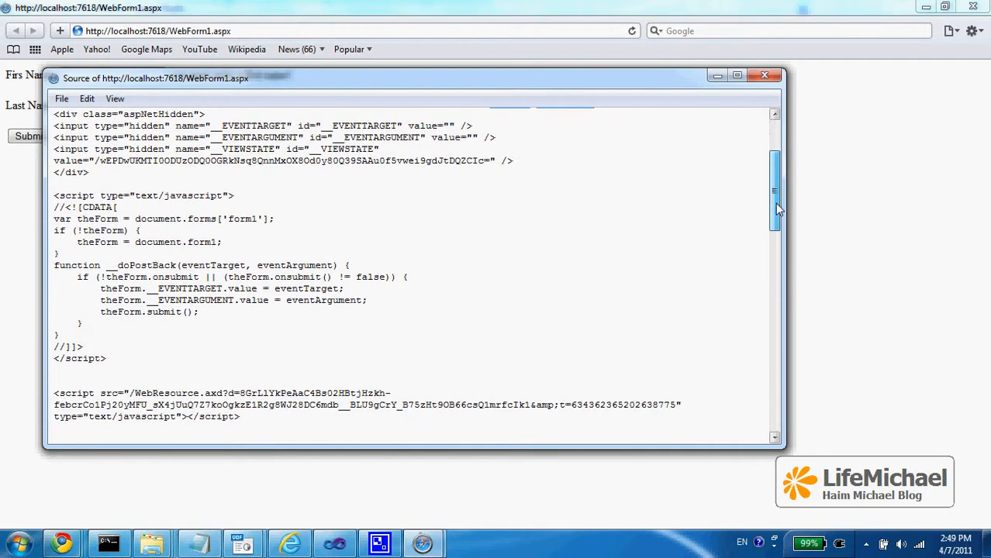
{"action": "scroll", "scroll_direction": "down", "scroll_amount": 3}
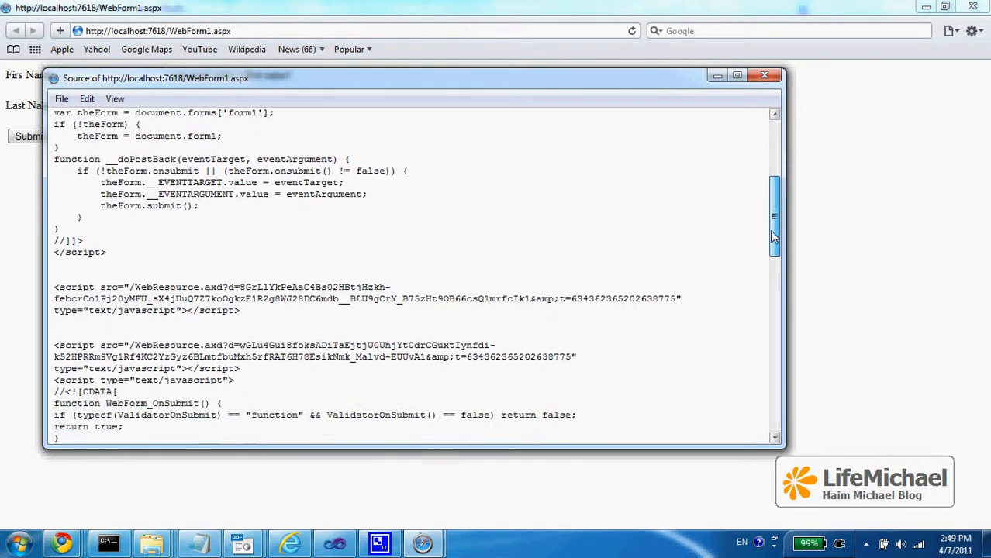
{"action": "scroll", "scroll_direction": "down", "scroll_amount": 3}
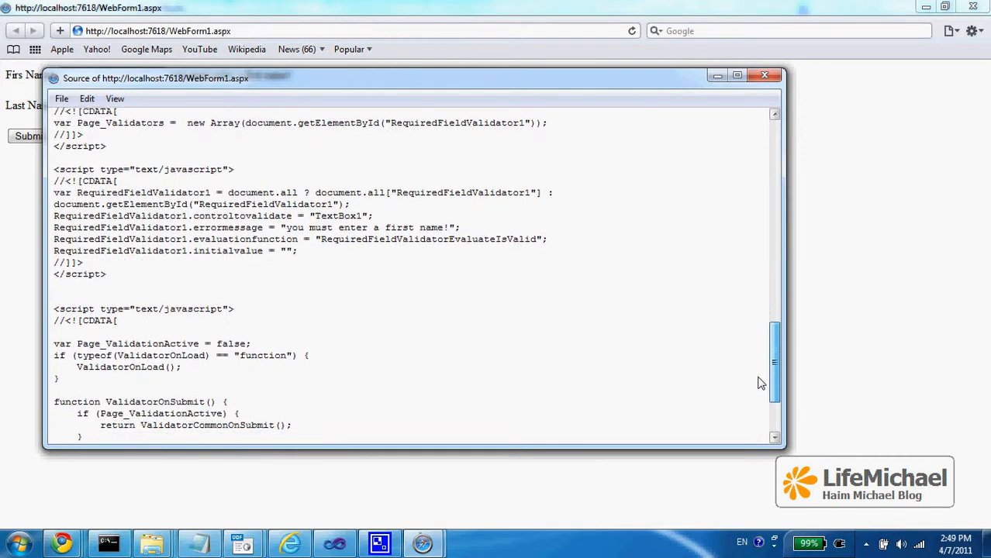
{"action": "scroll", "scroll_direction": "down", "scroll_amount": 3}
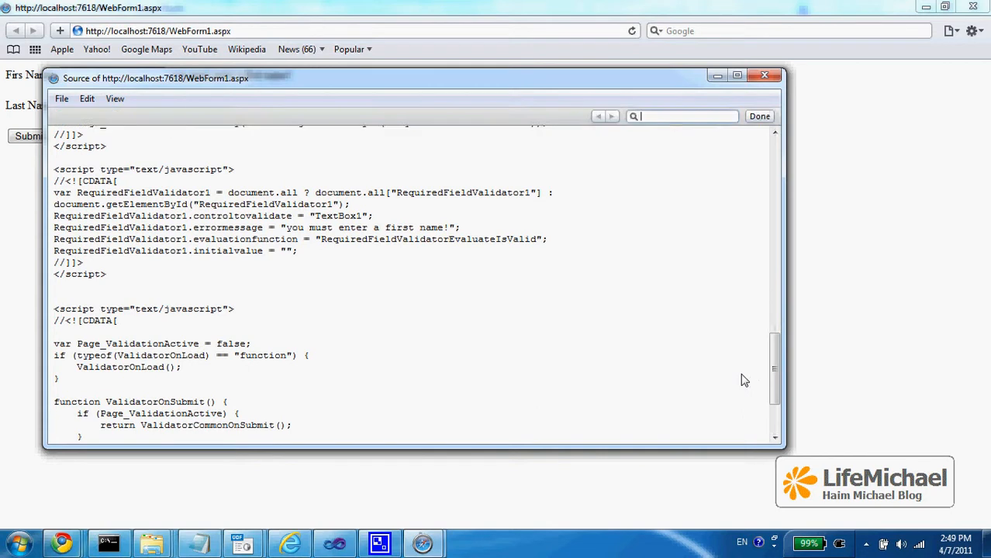
{"action": "type", "text": "Web"}
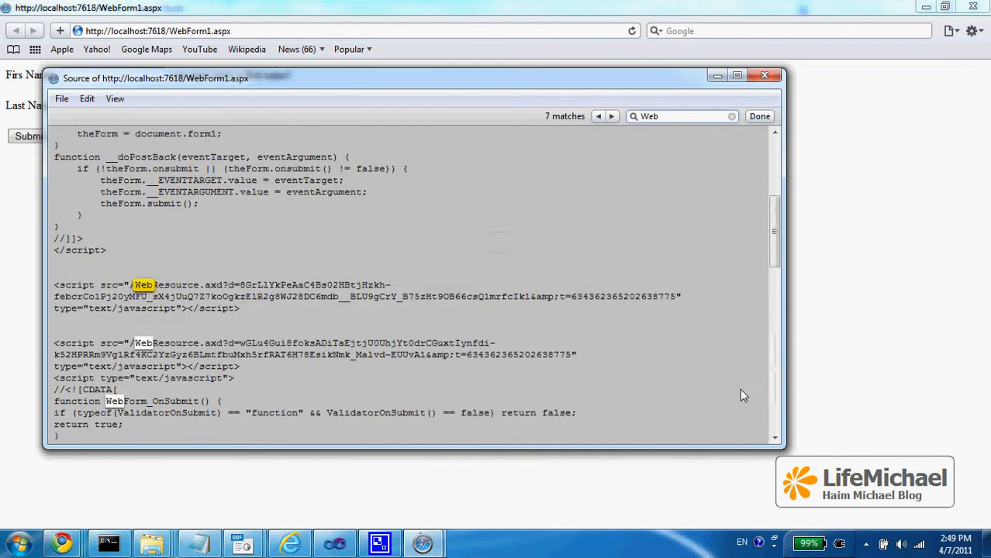
{"action": "type", "text": "for"}
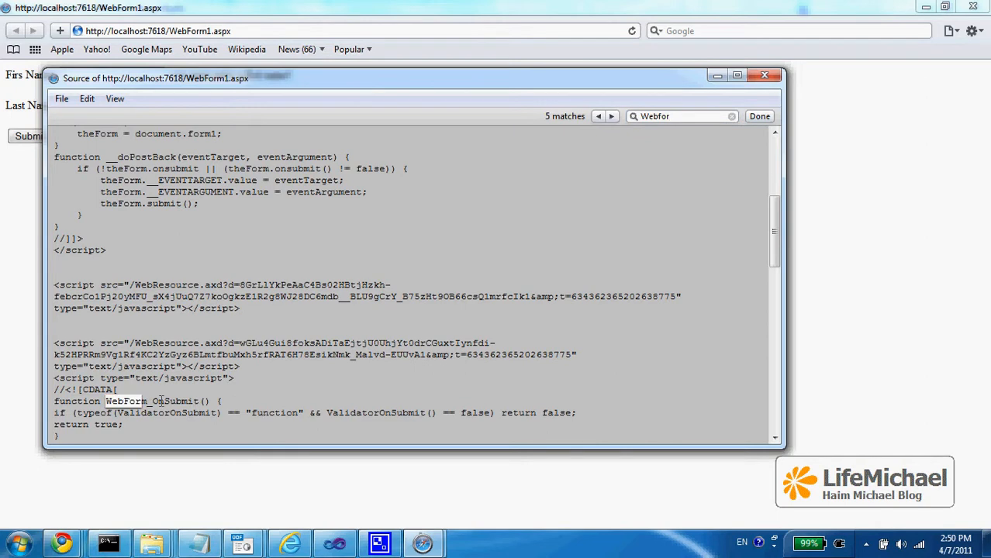
{"action": "scroll", "scroll_direction": "down", "scroll_amount": 3}
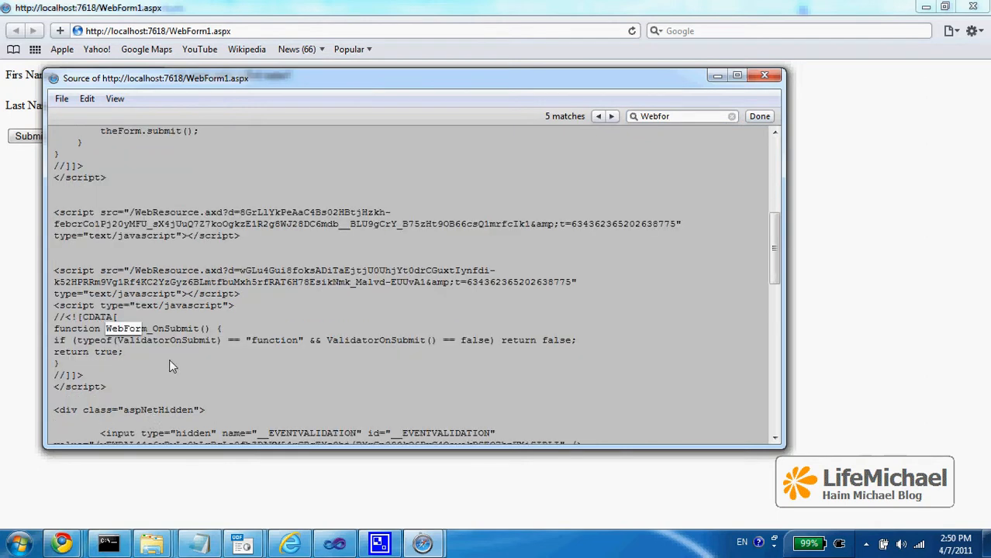
{"action": "mouse_move", "coordinate": [62, 336]}
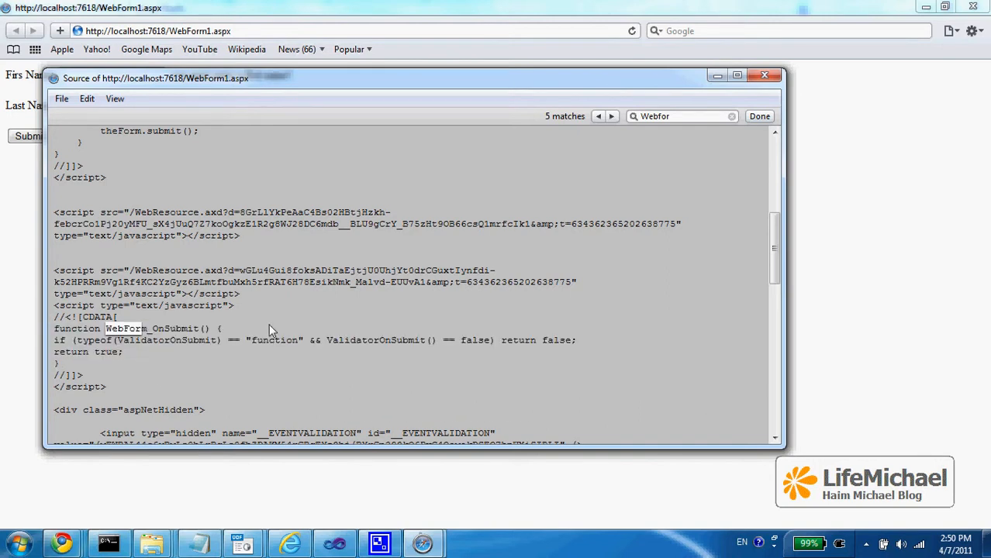
{"action": "mouse_move", "coordinate": [261, 326]}
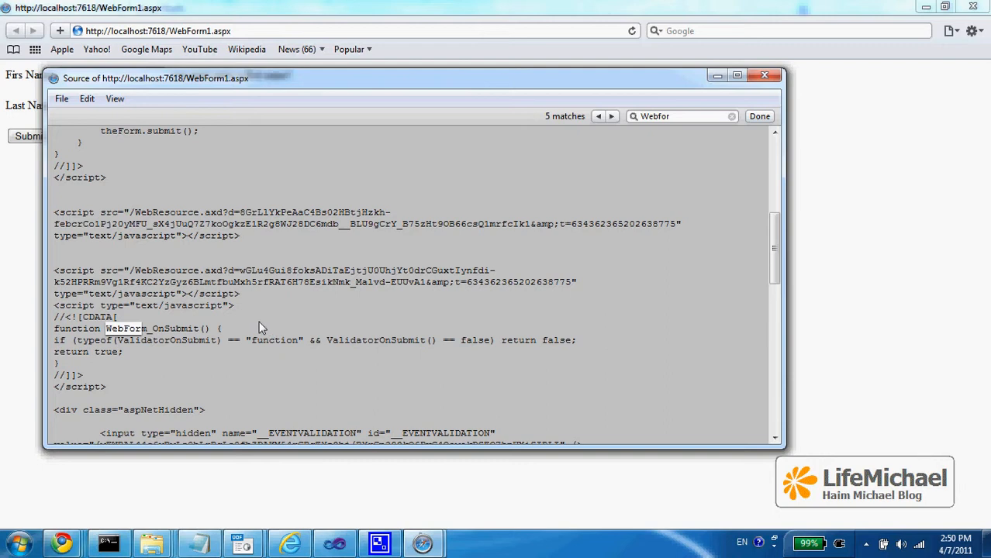